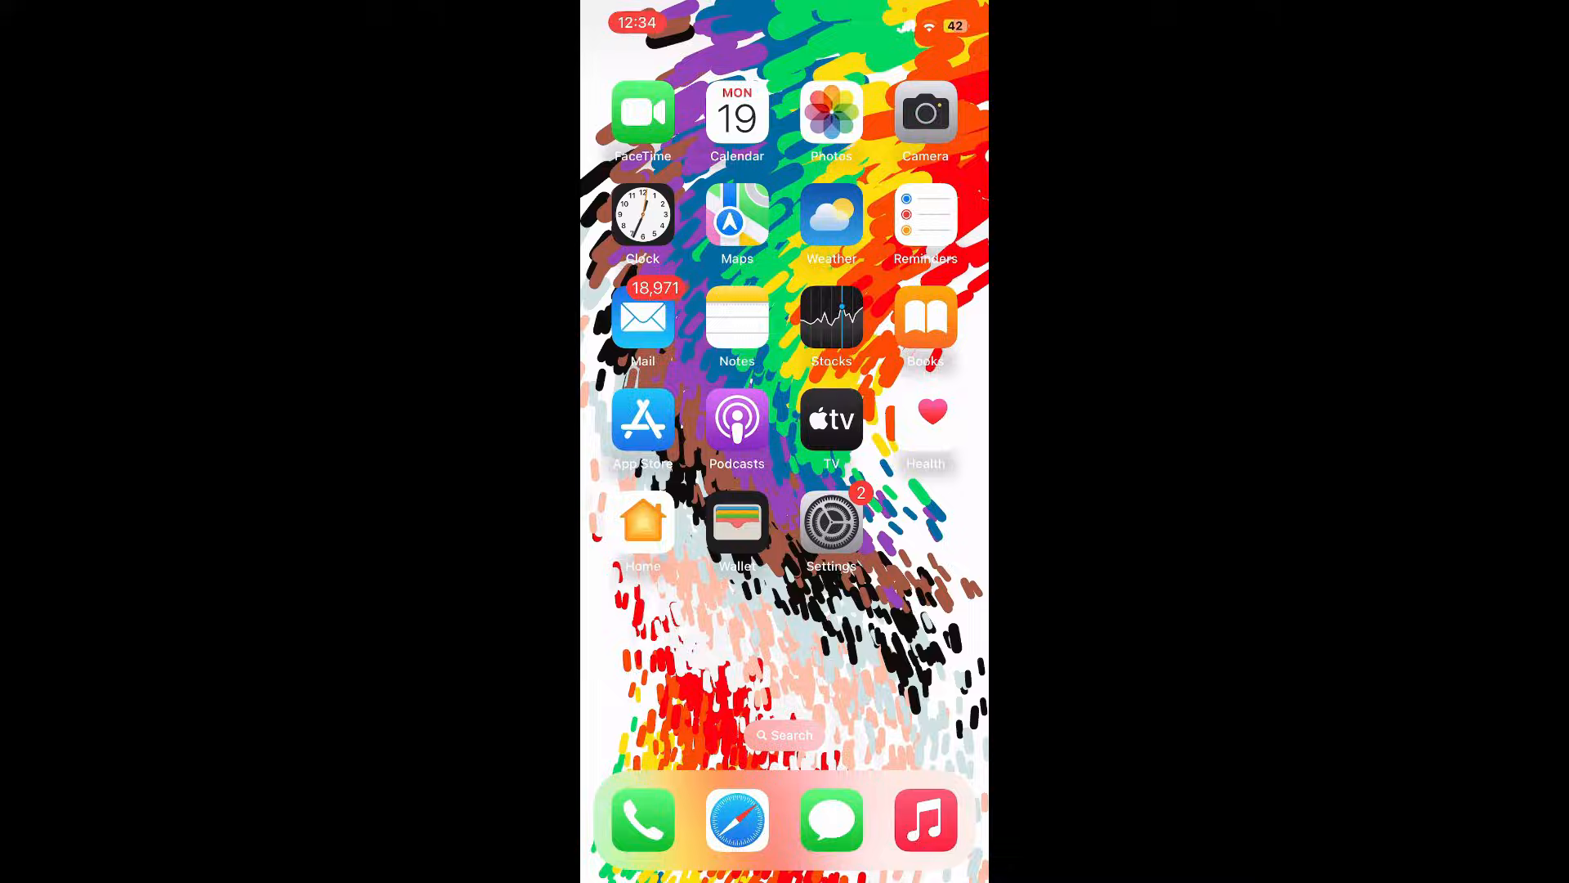
- Search the App Store for 'metatrader 5' and launch the installed MetaTrader 5 app
text(metatra)
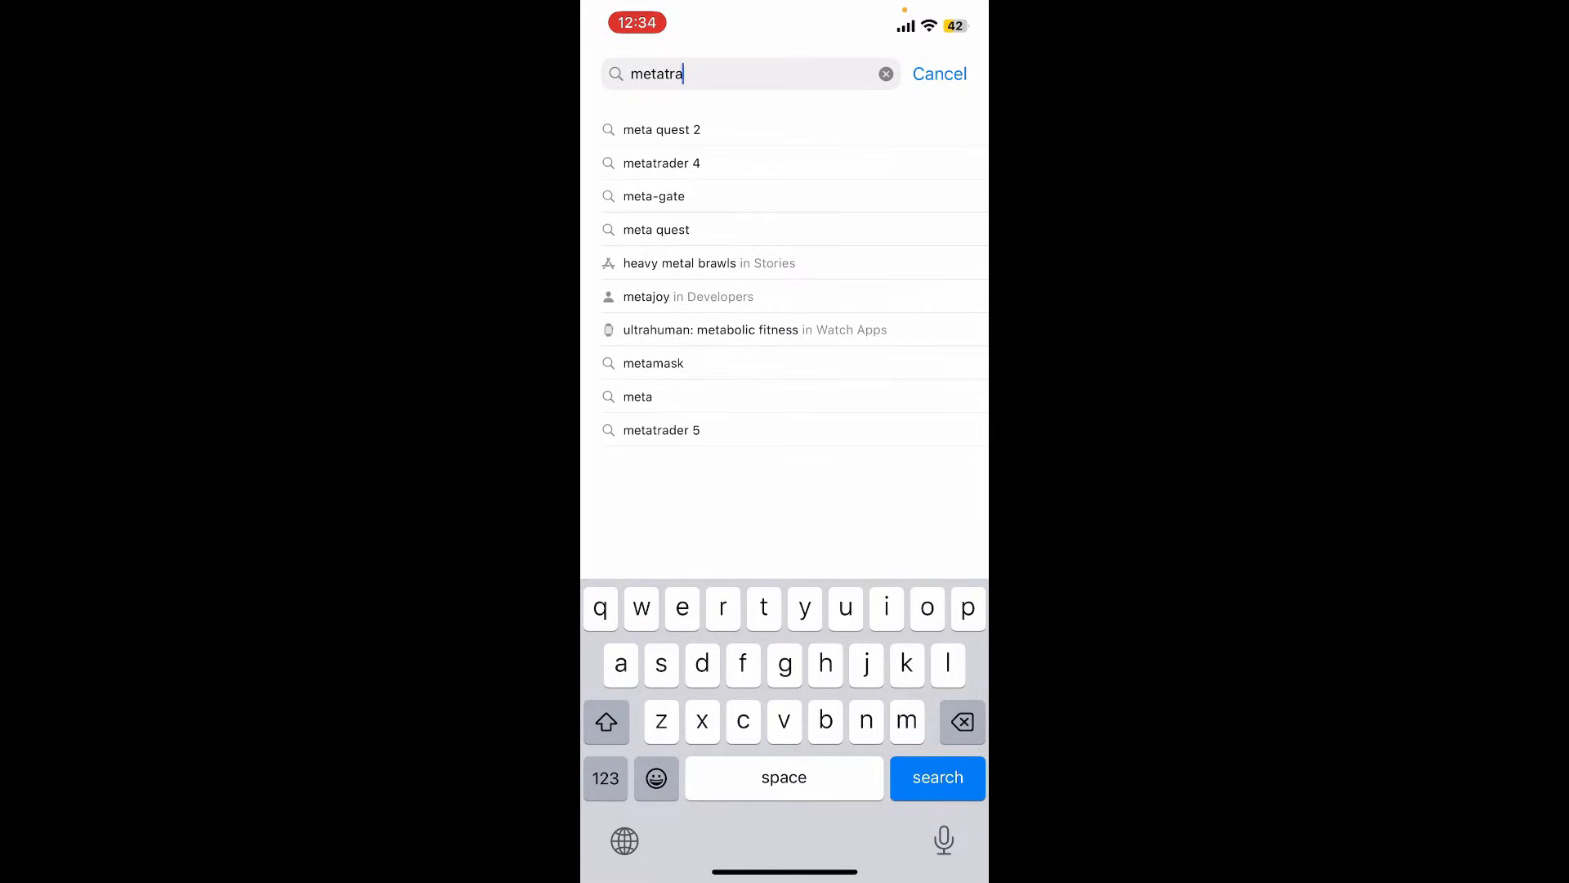
click(662, 430)
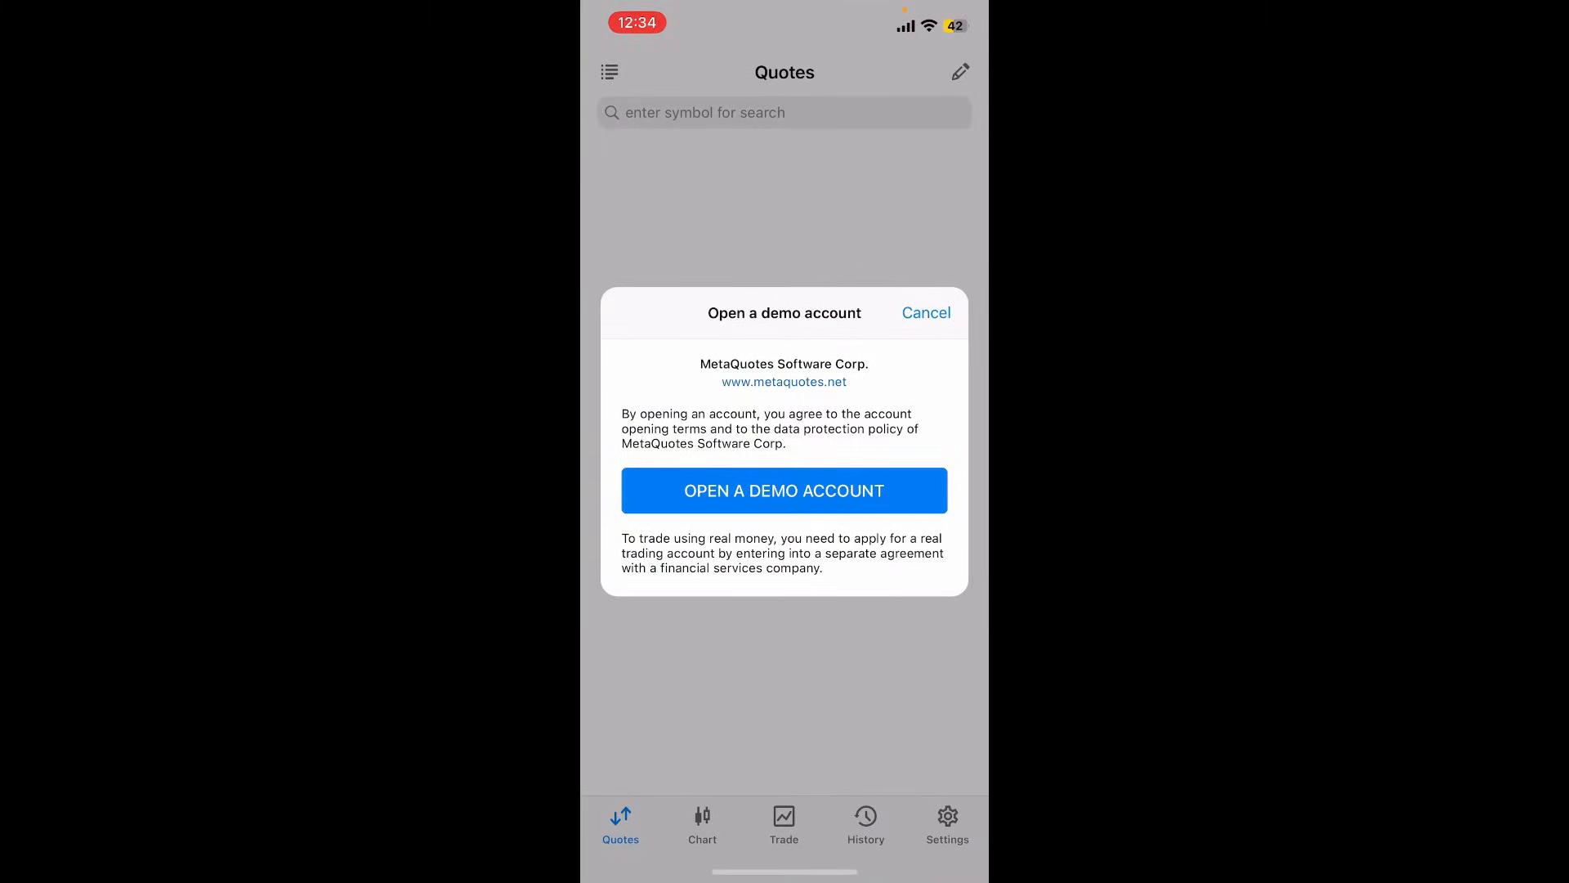
- Accept the Welcome terms and open a demo account with MetaQuotes Software Corp
click(783, 490)
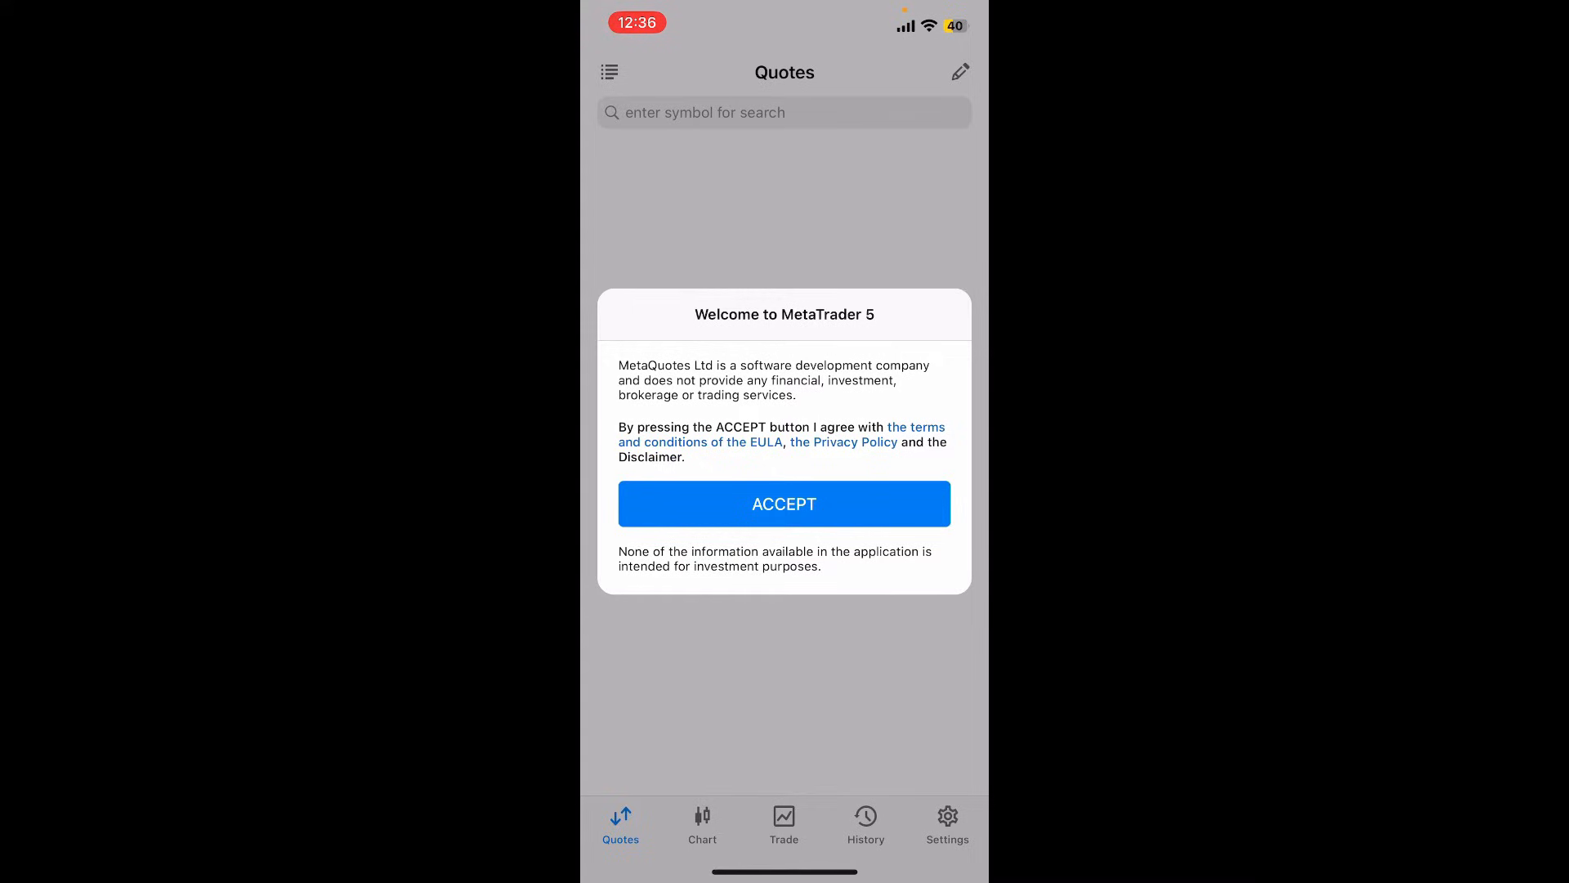
click(783, 504)
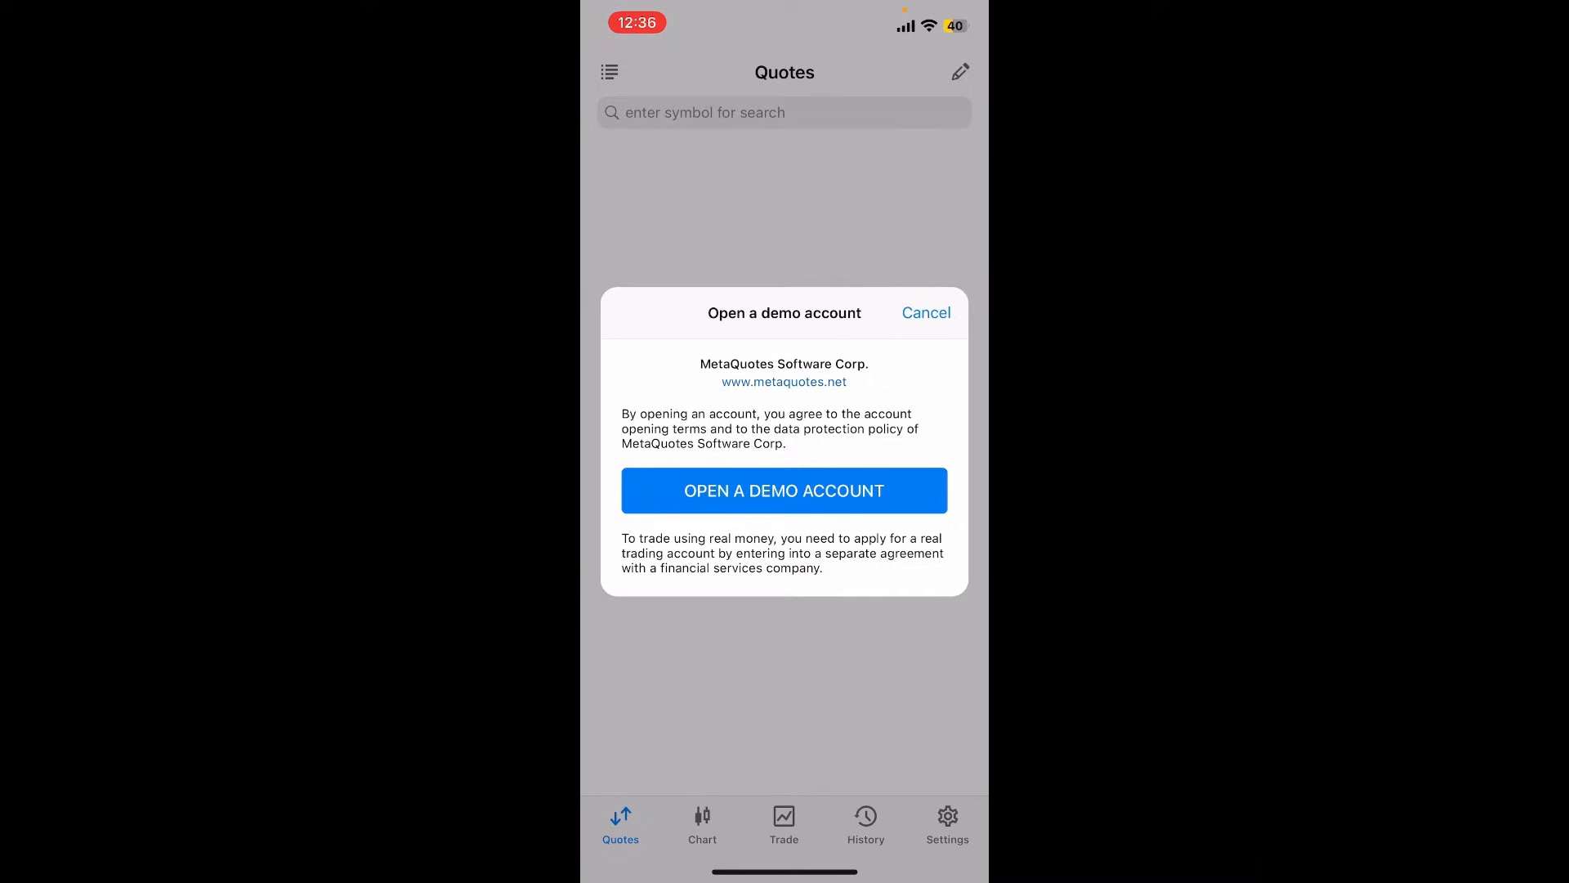
click(783, 491)
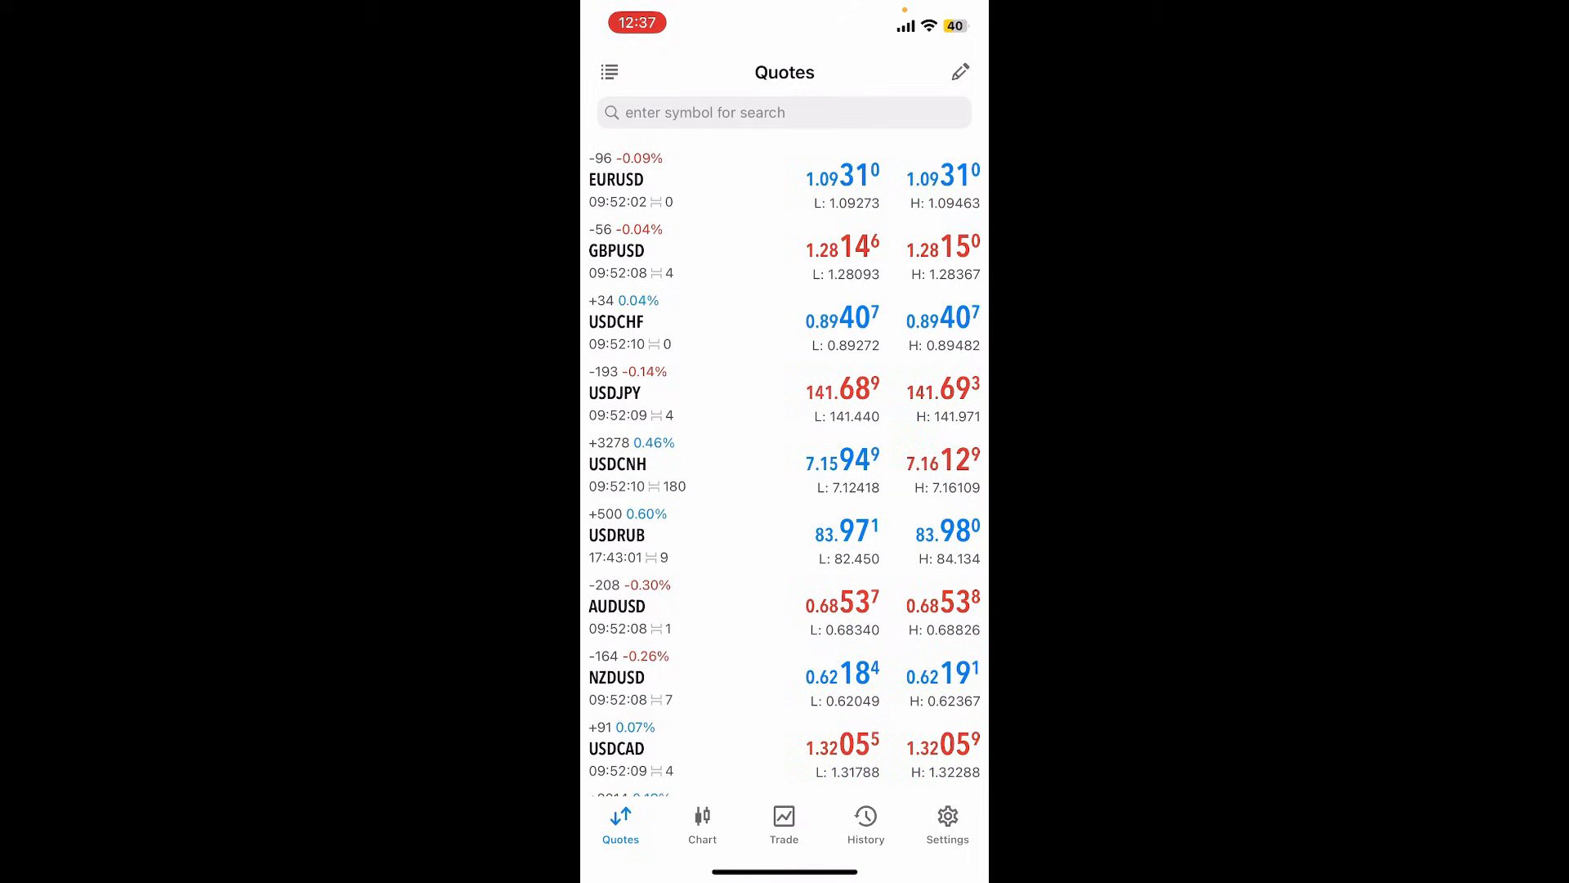
- Show the Settings overview listing the MetaTrader 5 iOS Demo account on MetaQuotes-Demo
click(947, 824)
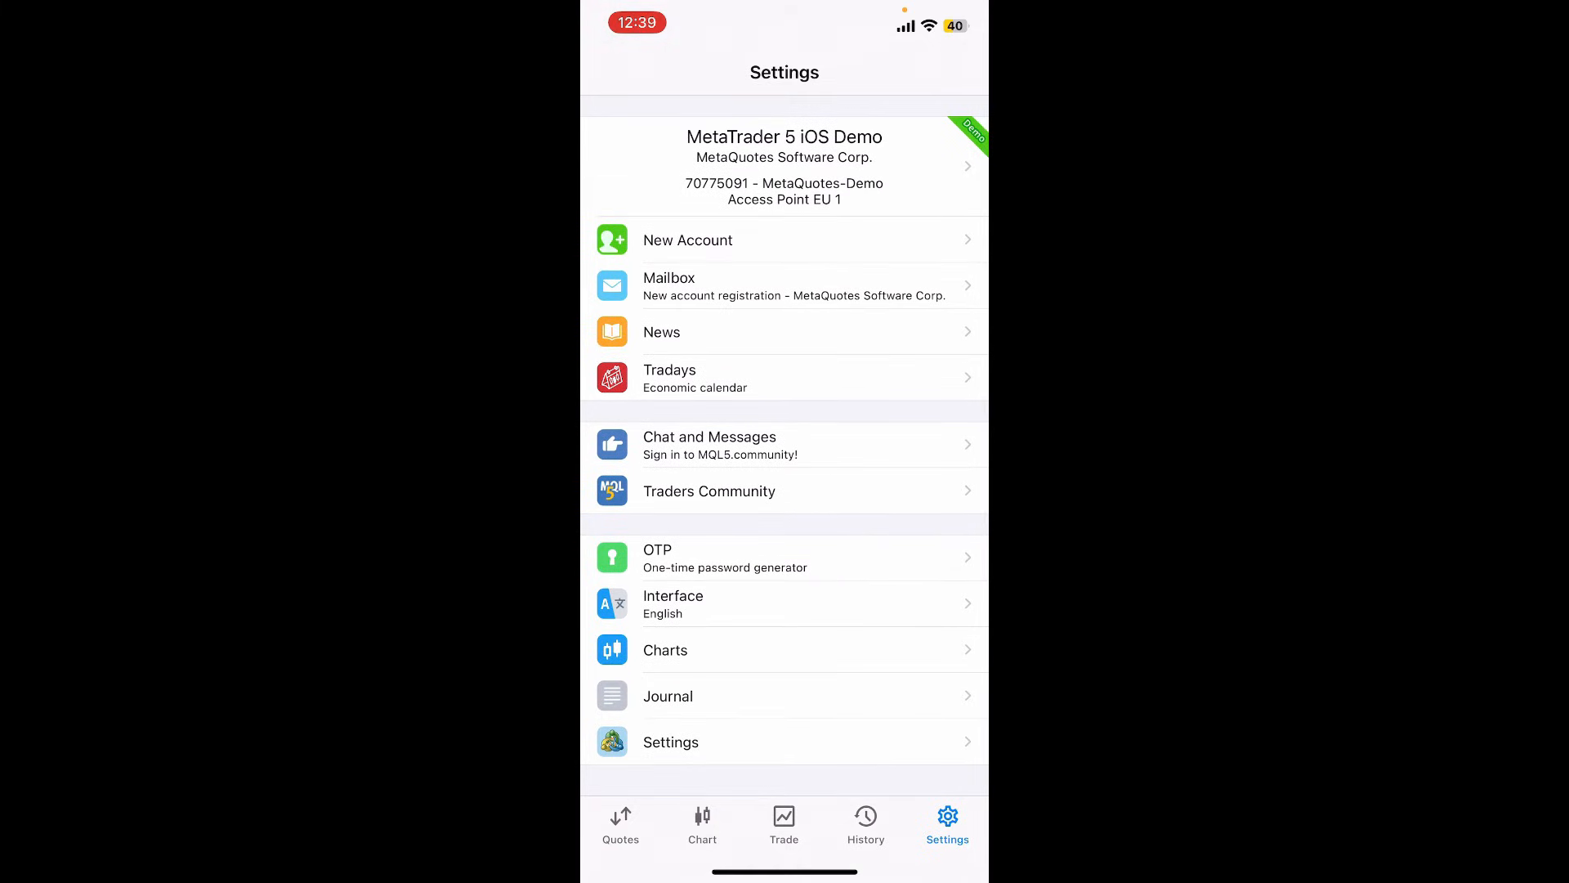
- View the demo account's details (100,000 USD hedge on MetaQuotes-Demo), then return to live Quotes
click(785, 166)
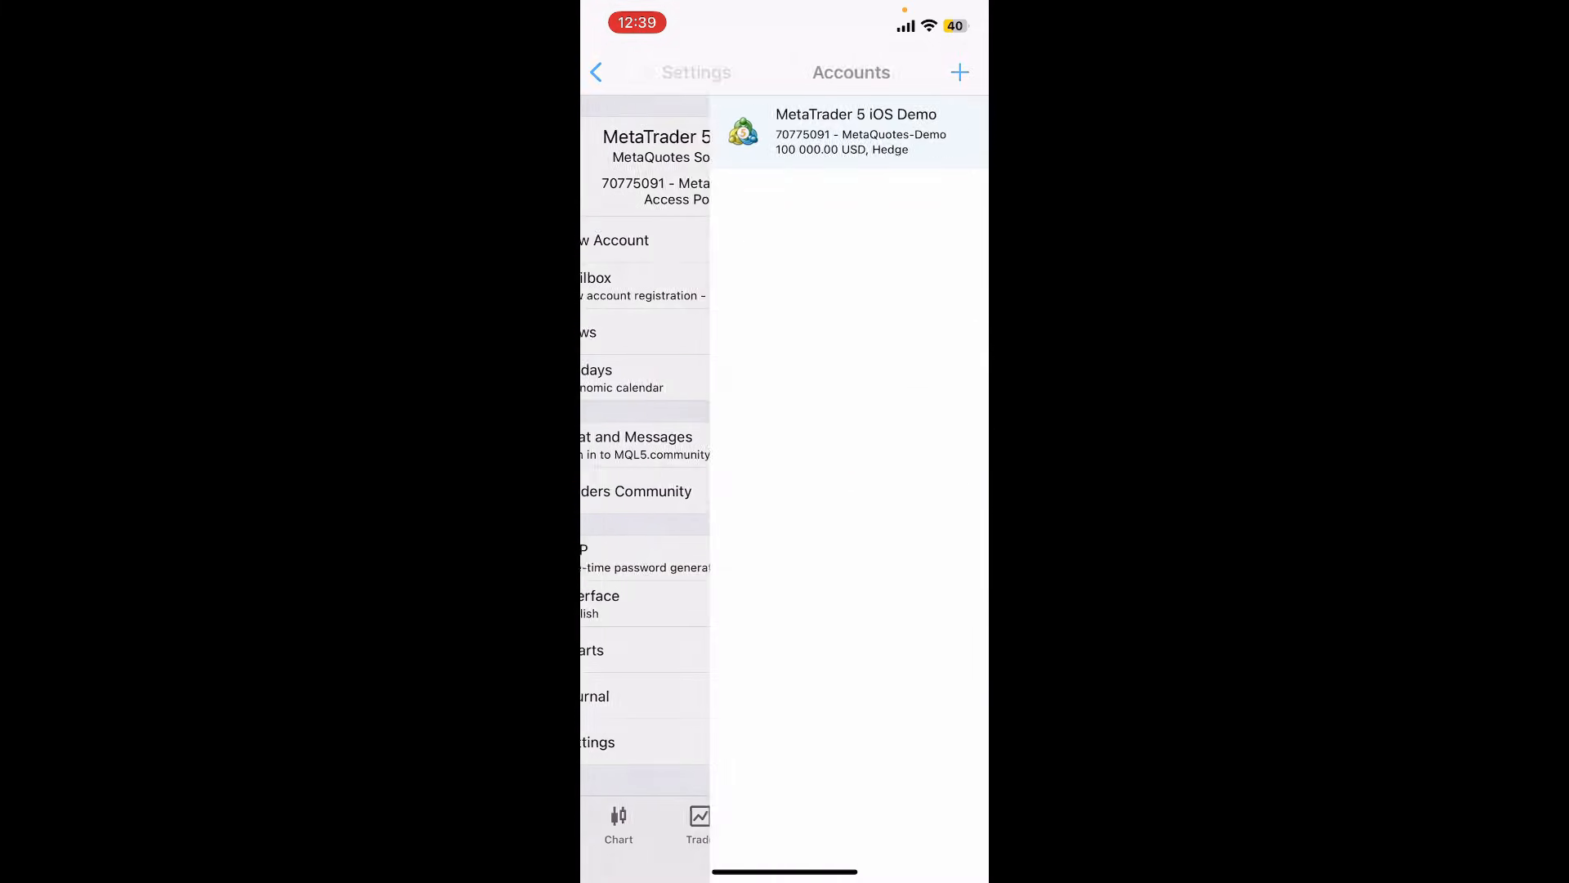
click(850, 131)
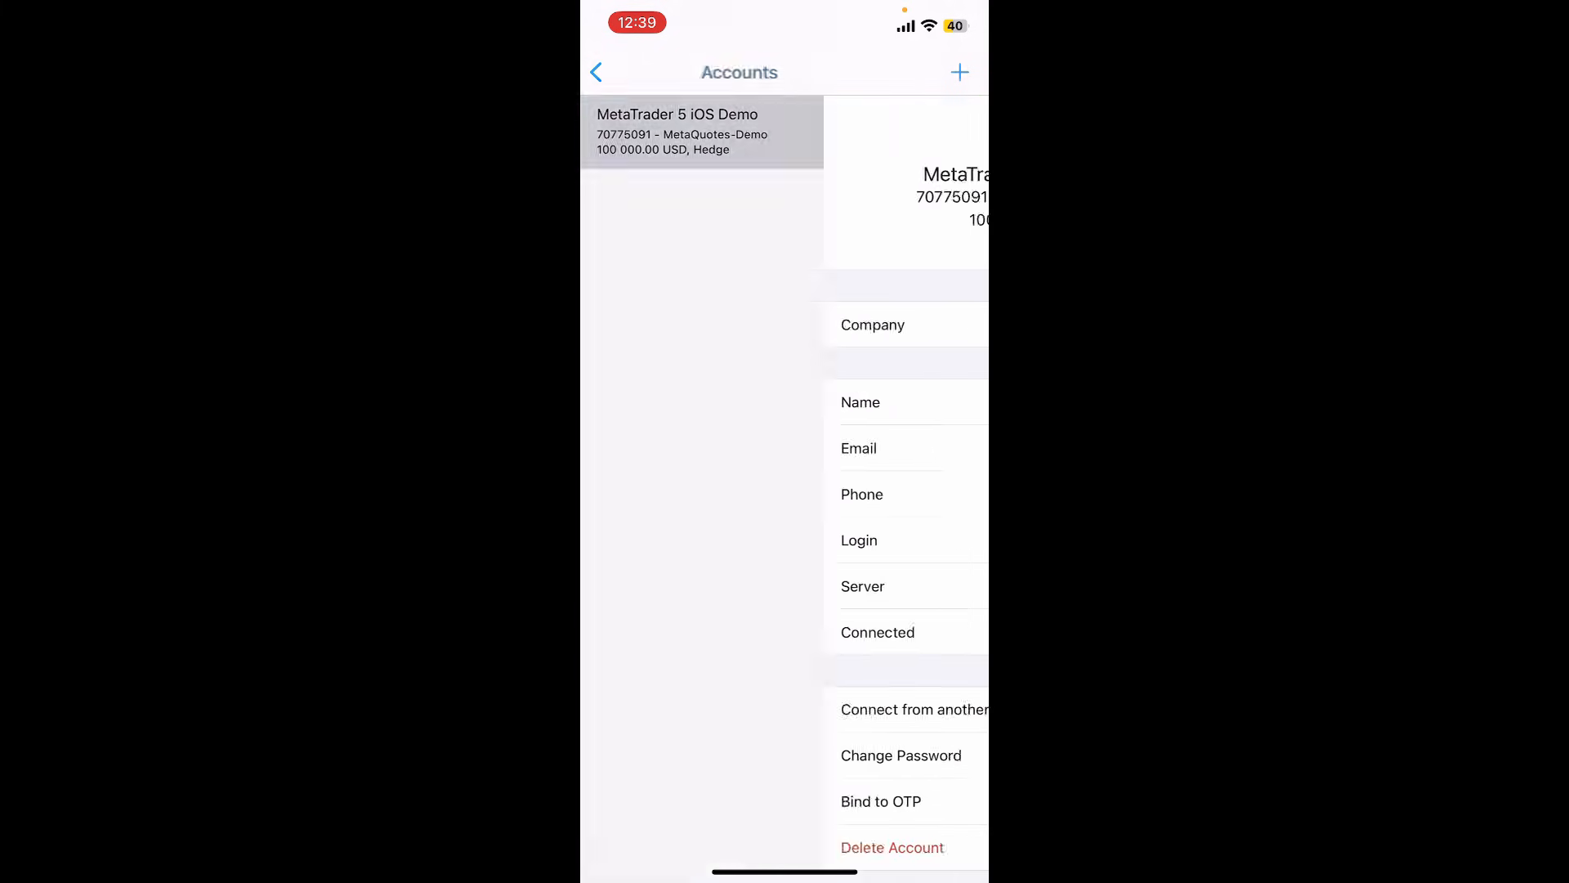
click(702, 132)
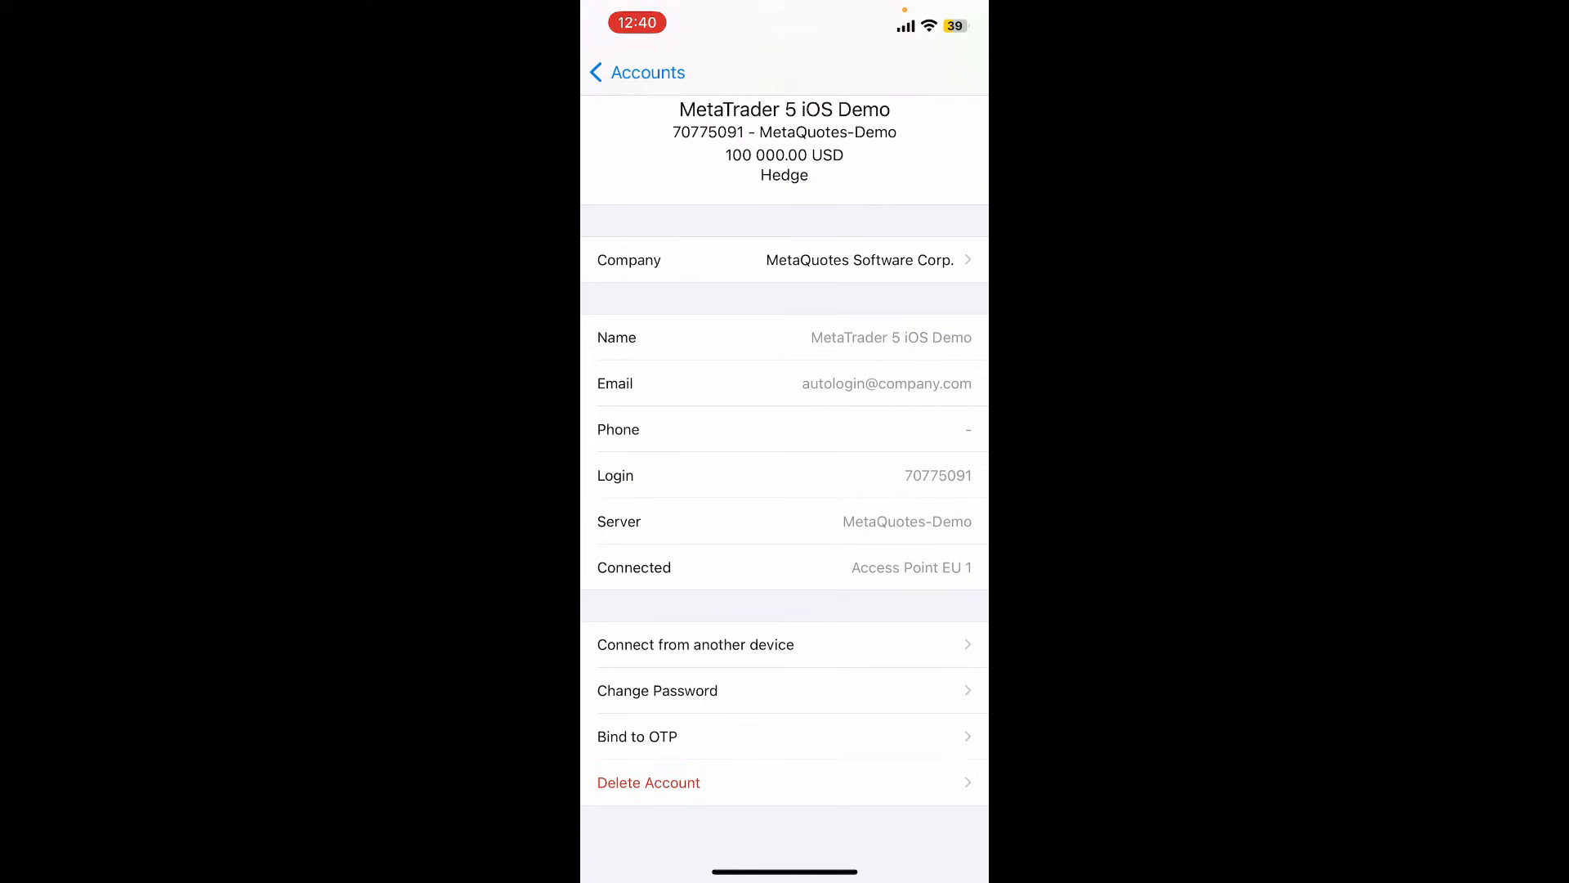
click(597, 72)
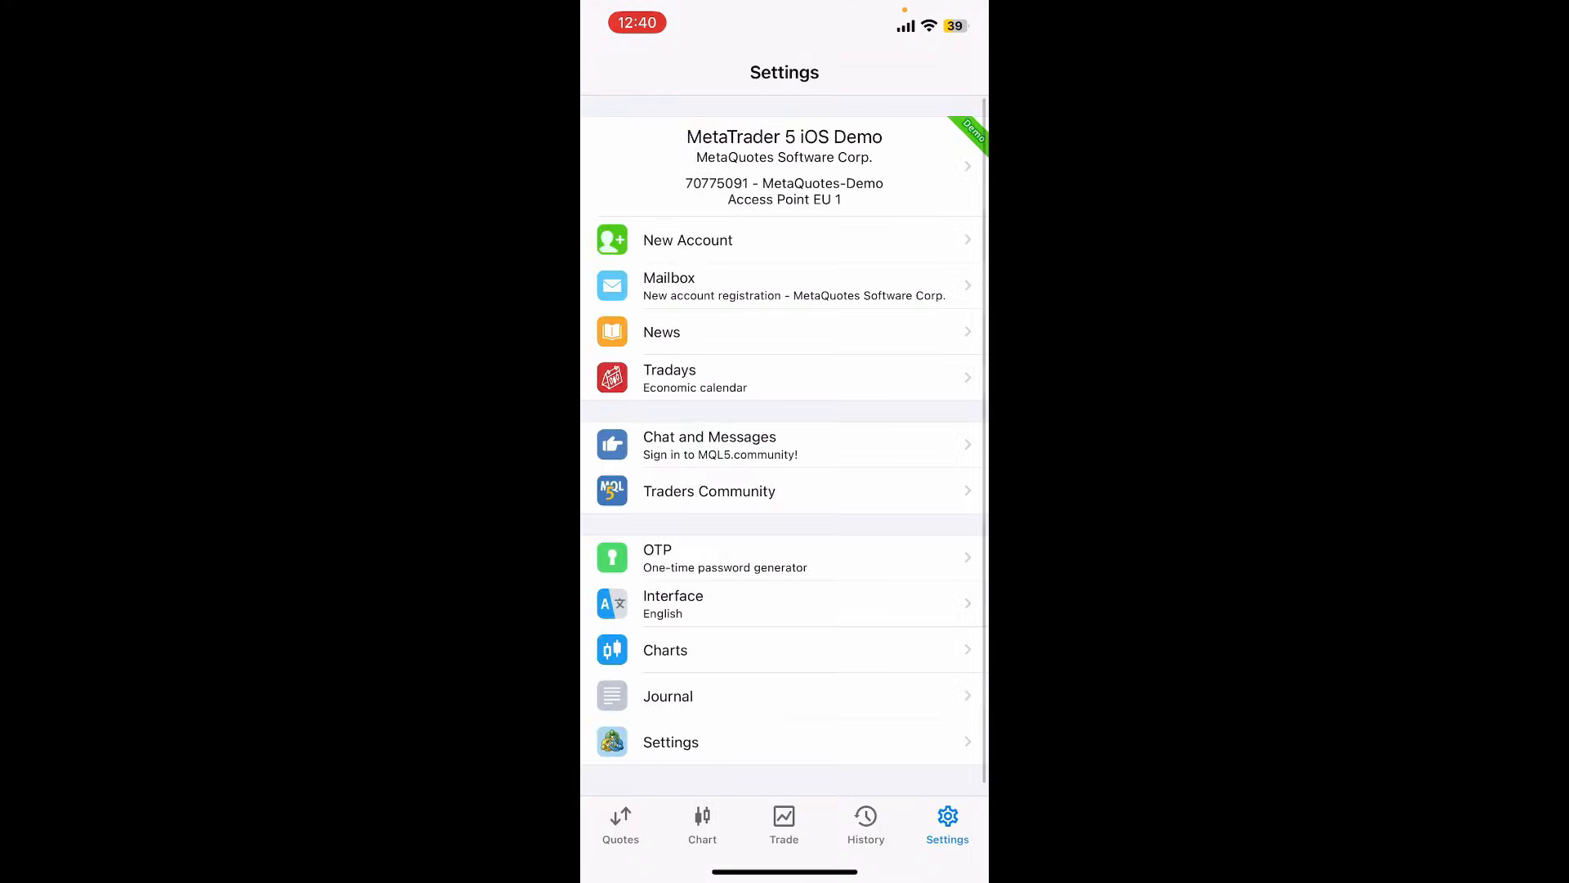
click(621, 821)
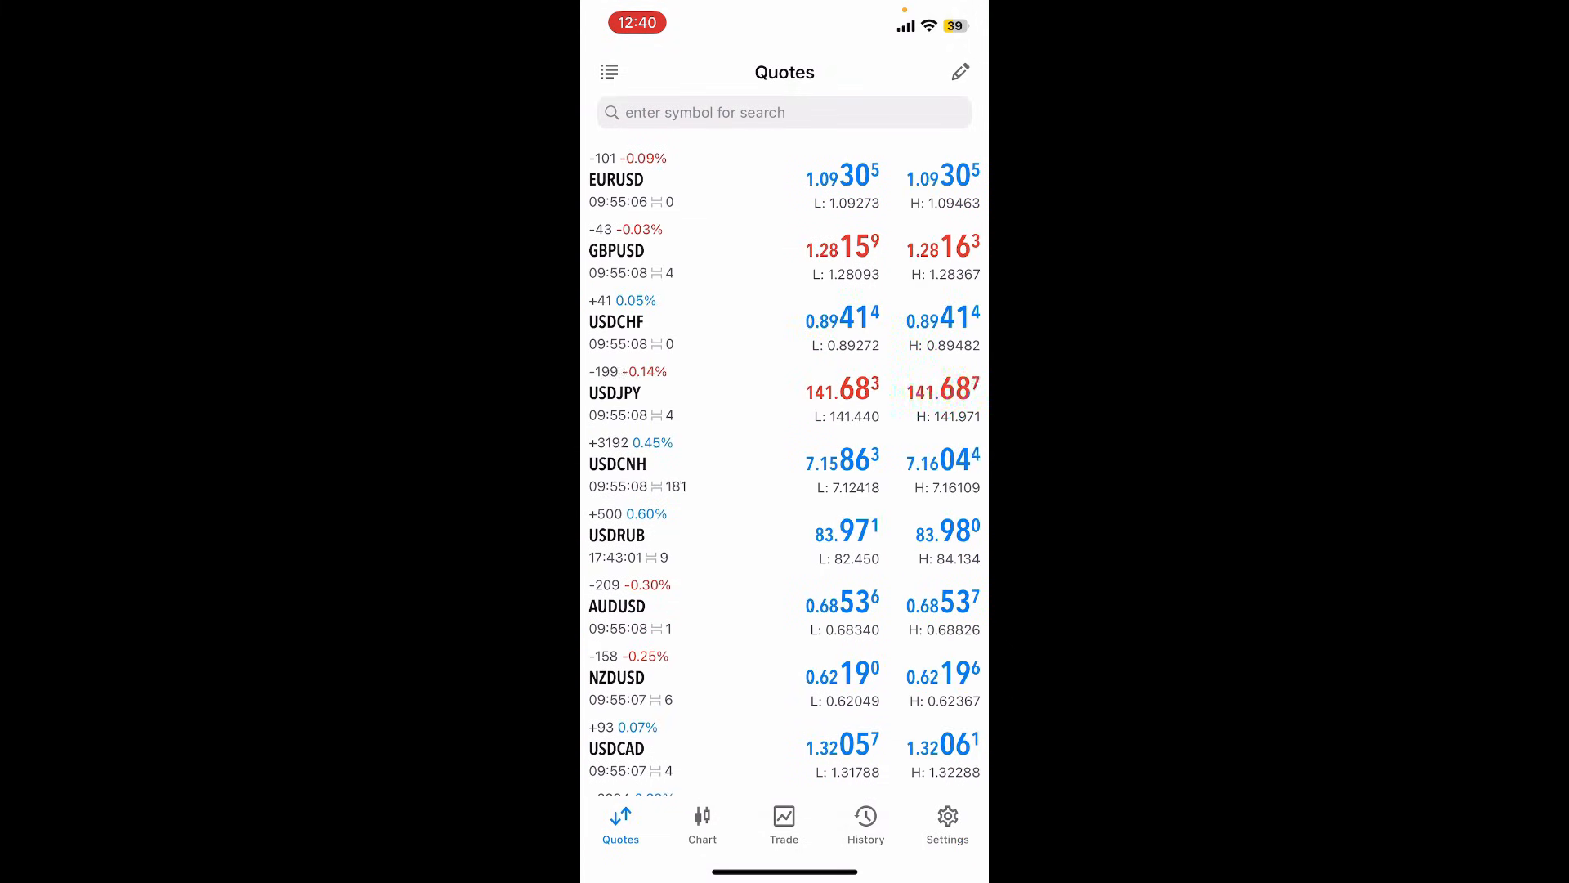